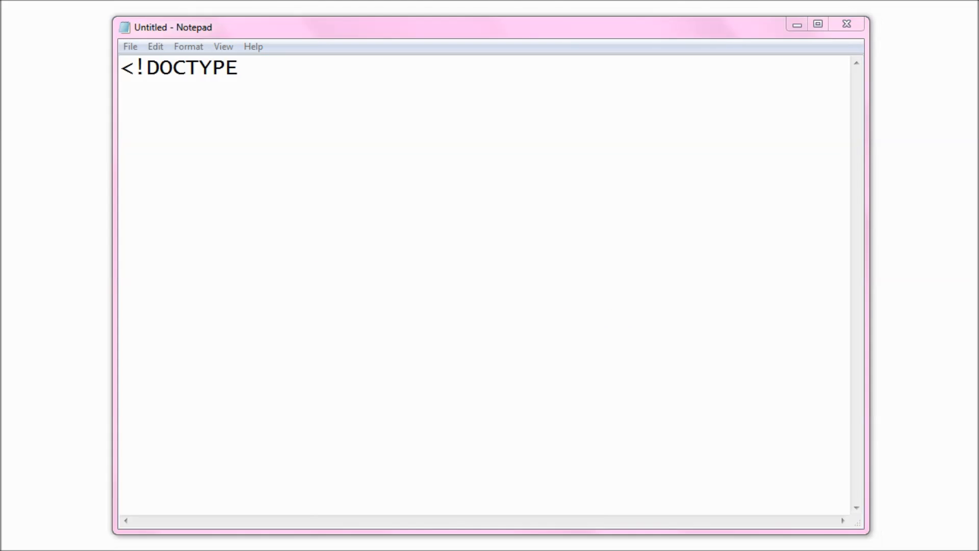
- Write the html and head tags with the title Geek Gurl Diaries
{"action": "type", "text": "html>"}
{"action": "type", "text": "<hea"}
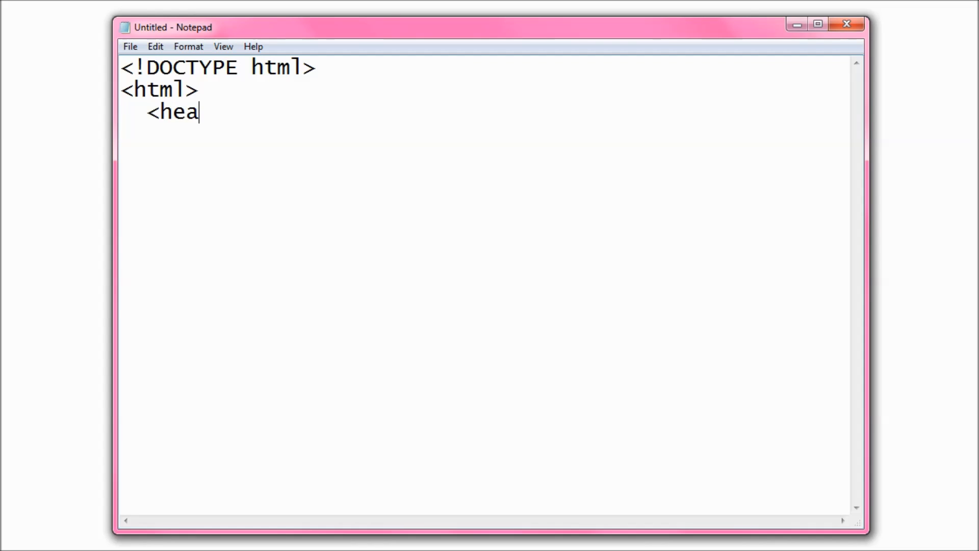
{"action": "type", "text": "d>"}
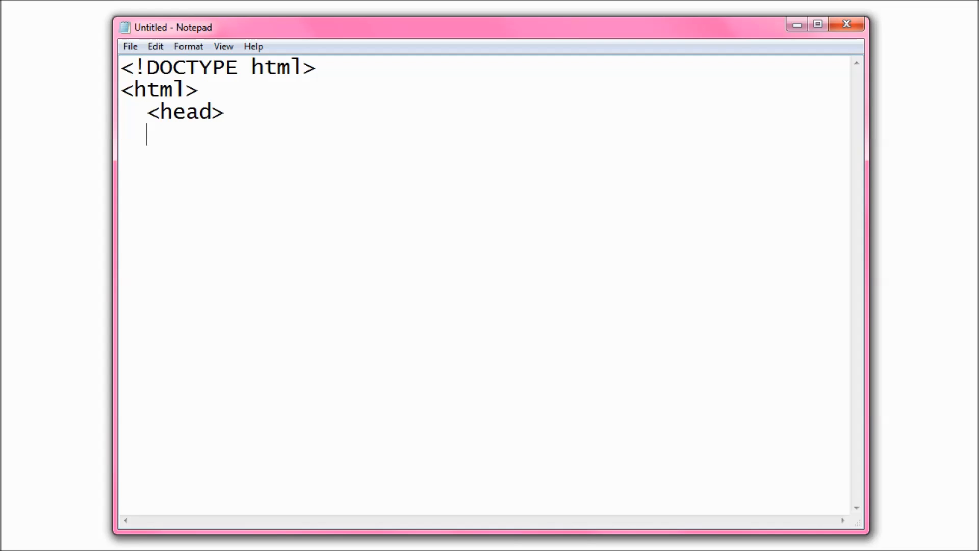
{"action": "type", "text": "<title>Gee"}
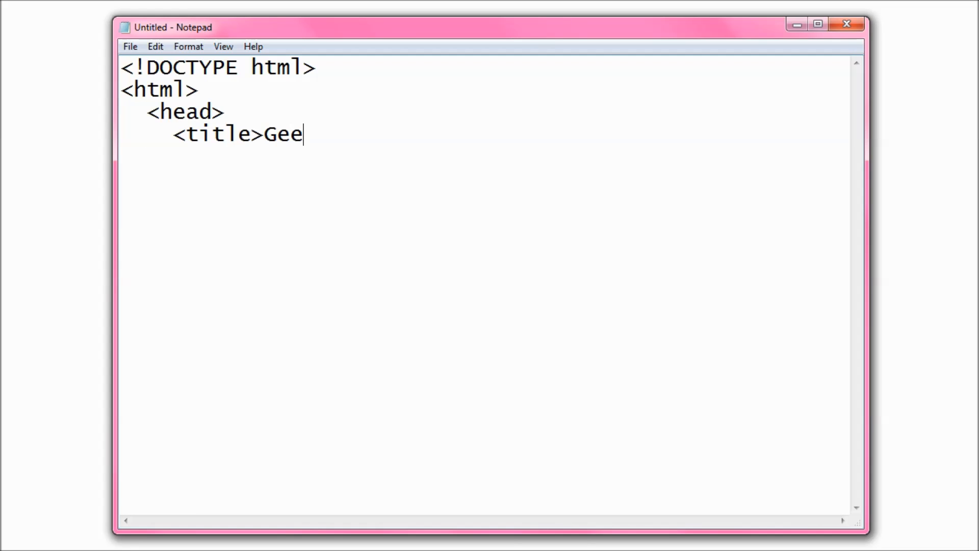
{"action": "type", "text": "k Gurl Diaries"}
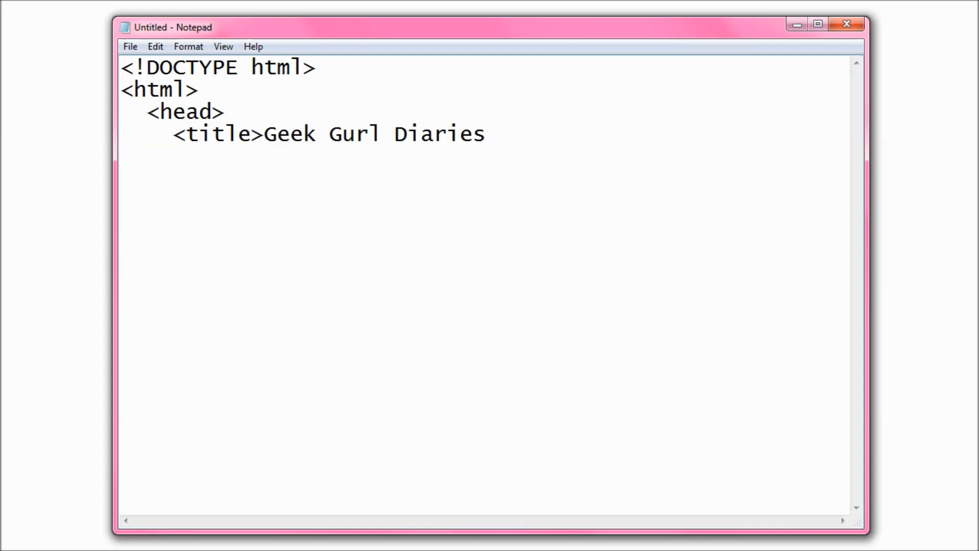
{"action": "type", "text": "</title>"}
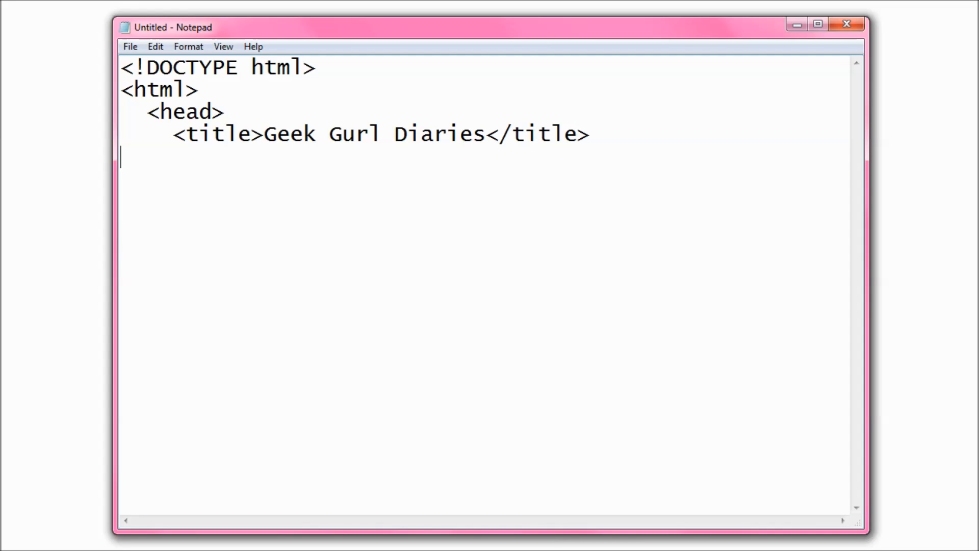
{"action": "type", "text": "</head>"}
{"action": "left_click", "coordinate": [484, 178]}
{"action": "type", "text": "<body>"}
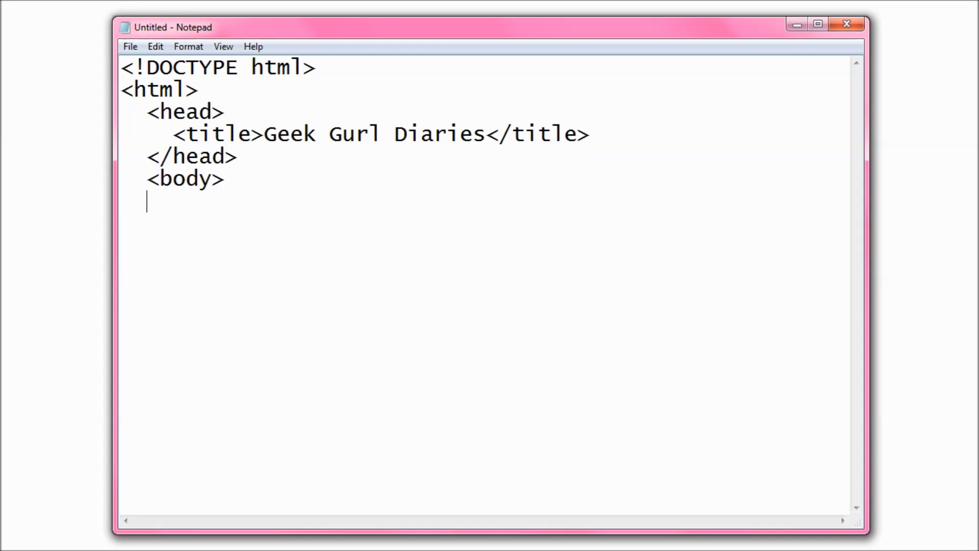
- Add a body paragraph Hello Viewers!, close the html tag and save as index.html
{"action": "type", "text": "<p>Hello"}
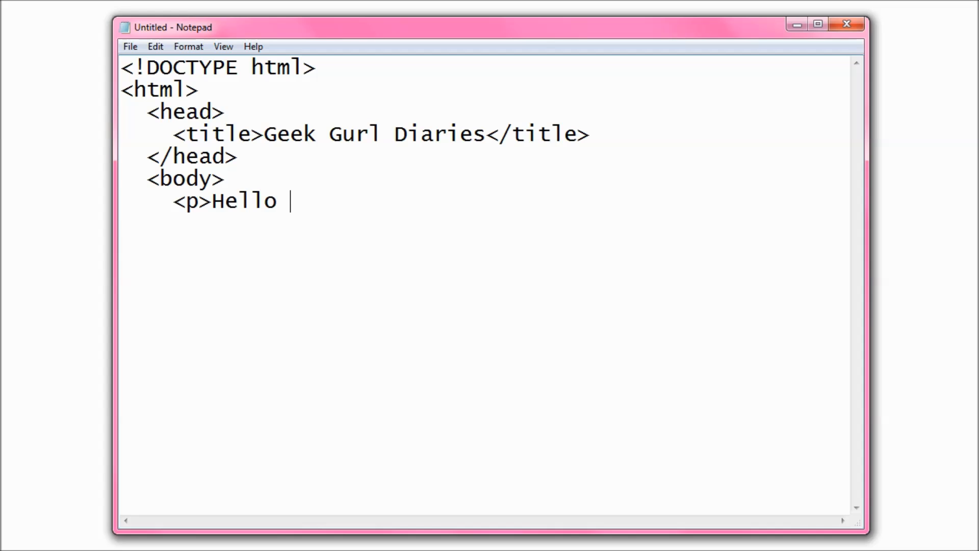
{"action": "type", "text": "Viewers!</p"}
{"action": "type", "text": "</body"}
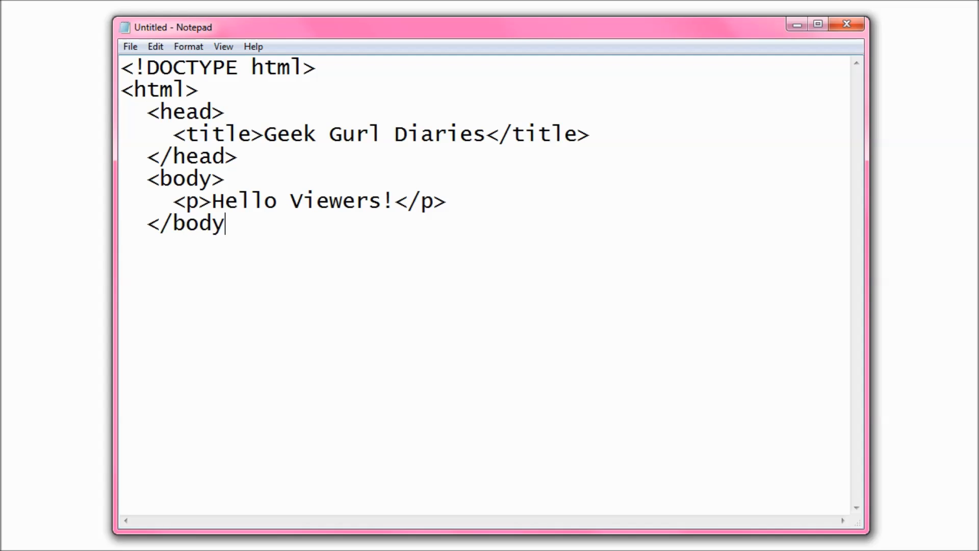
{"action": "type", "text": ">"}
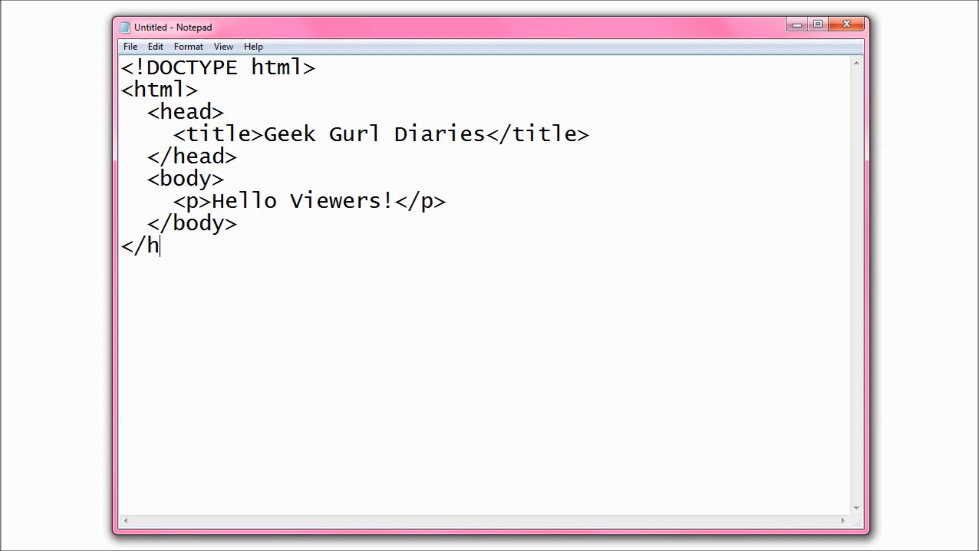
{"action": "type", "text": "tml>"}
{"action": "type", "text": "index.h"}
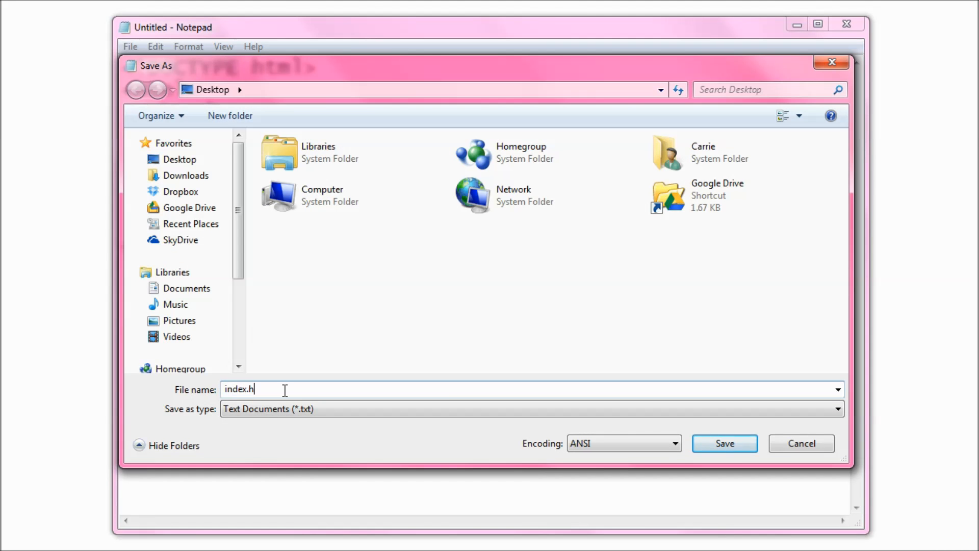
{"action": "type", "text": "tml"}
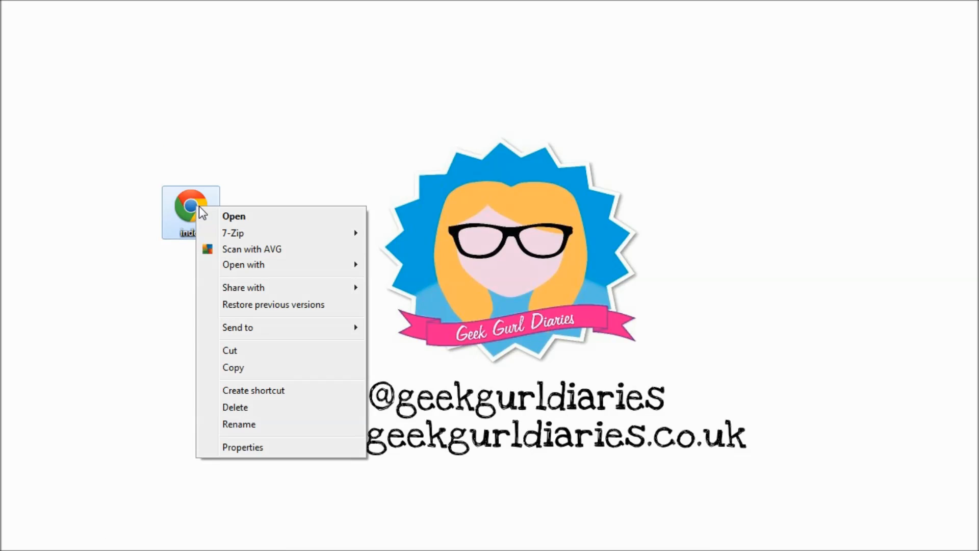
- Load the saved index.html from the desktop into Chrome
{"action": "left_click", "coordinate": [234, 216]}
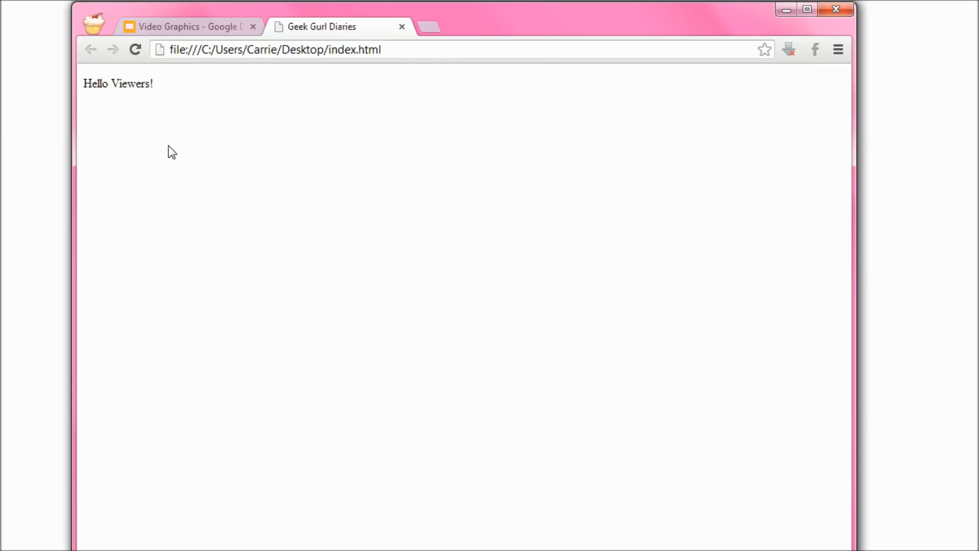
{"action": "mouse_move", "coordinate": [208, 142]}
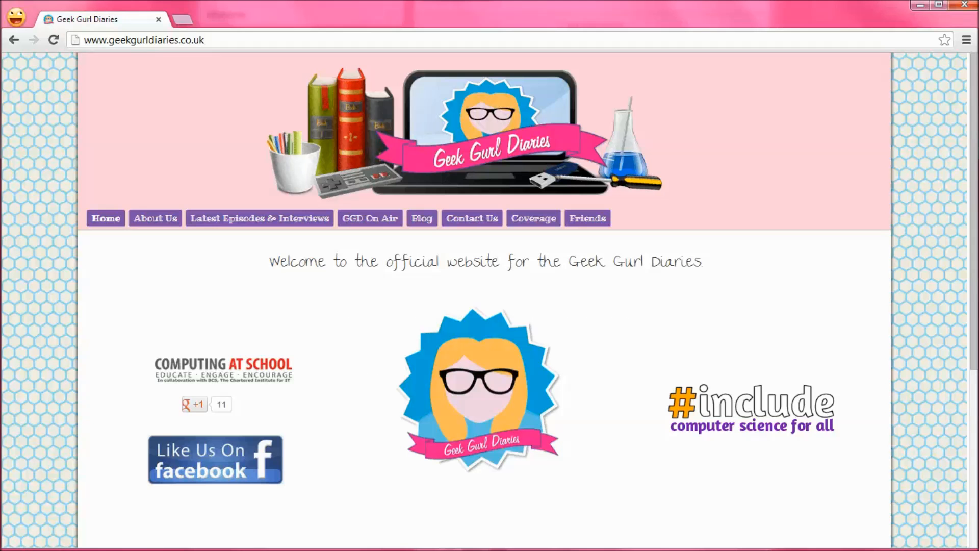
- Inspect the Geek Gurl Diaries page's HTML in the Elements panel and browse through it
{"action": "right_click", "coordinate": [756, 260]}
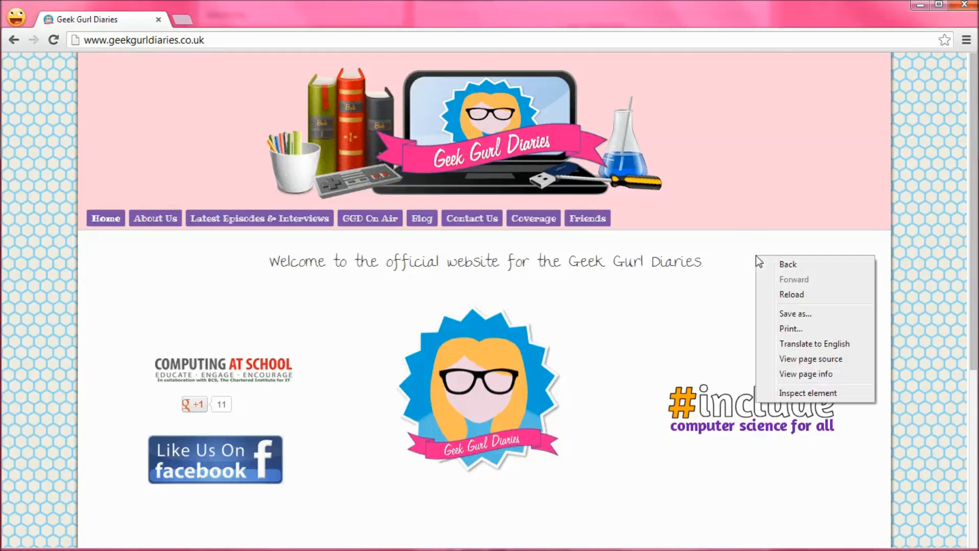
{"action": "mouse_move", "coordinate": [817, 393]}
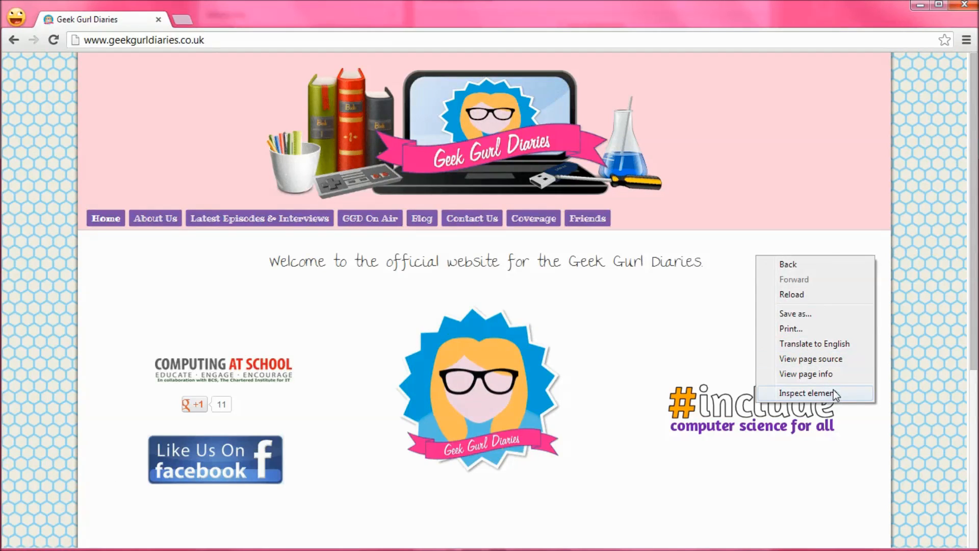
{"action": "left_click", "coordinate": [809, 392]}
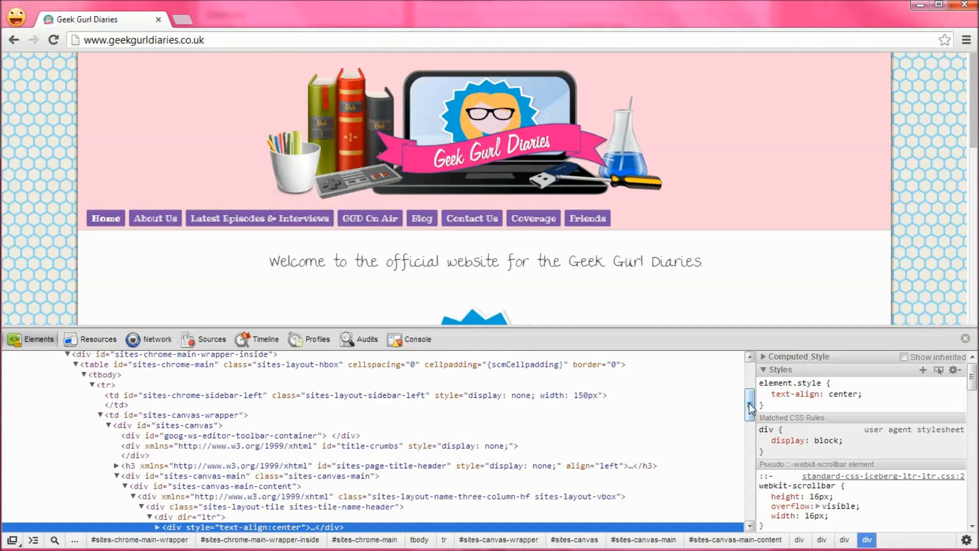
{"action": "scroll", "scroll_direction": "up", "scroll_amount": 3}
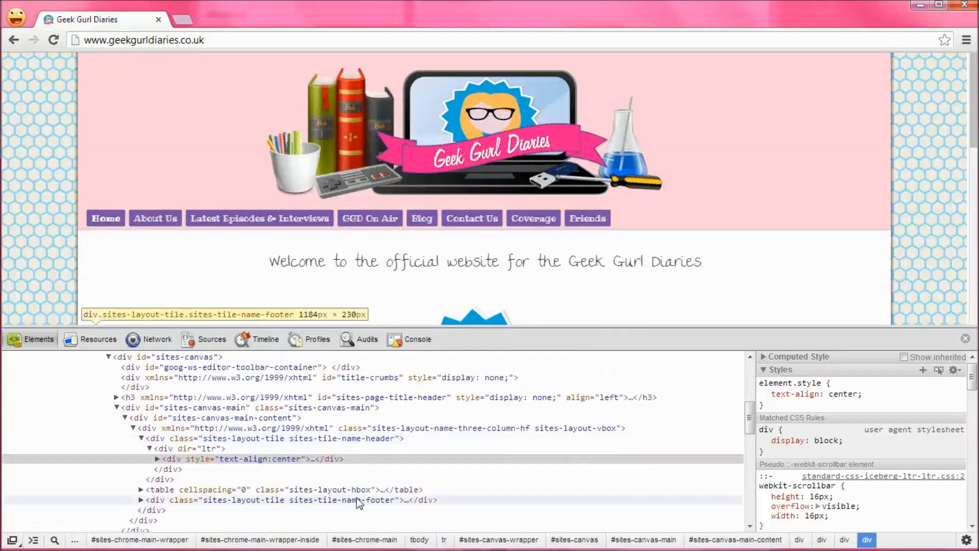
{"action": "scroll", "scroll_direction": "down", "scroll_amount": 3}
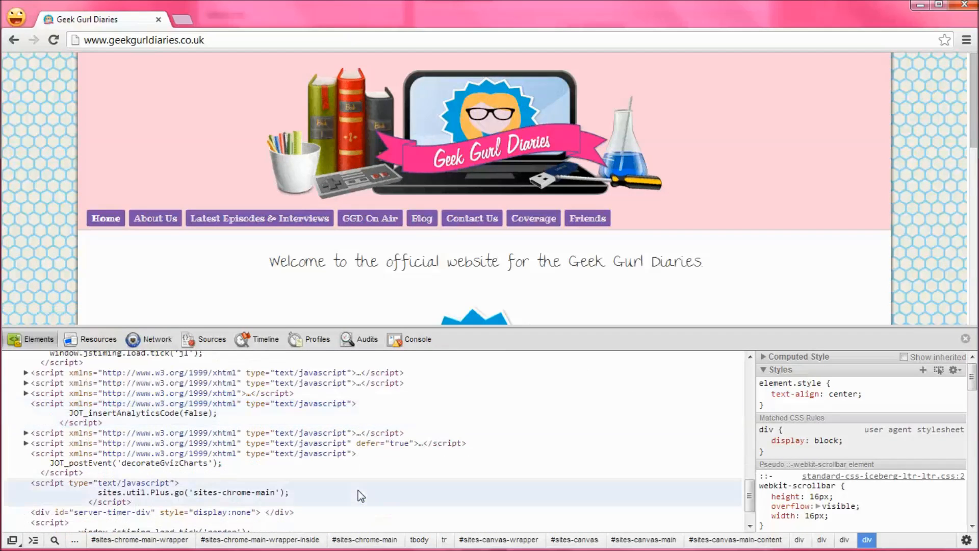
{"action": "scroll", "scroll_direction": "down", "scroll_amount": 3}
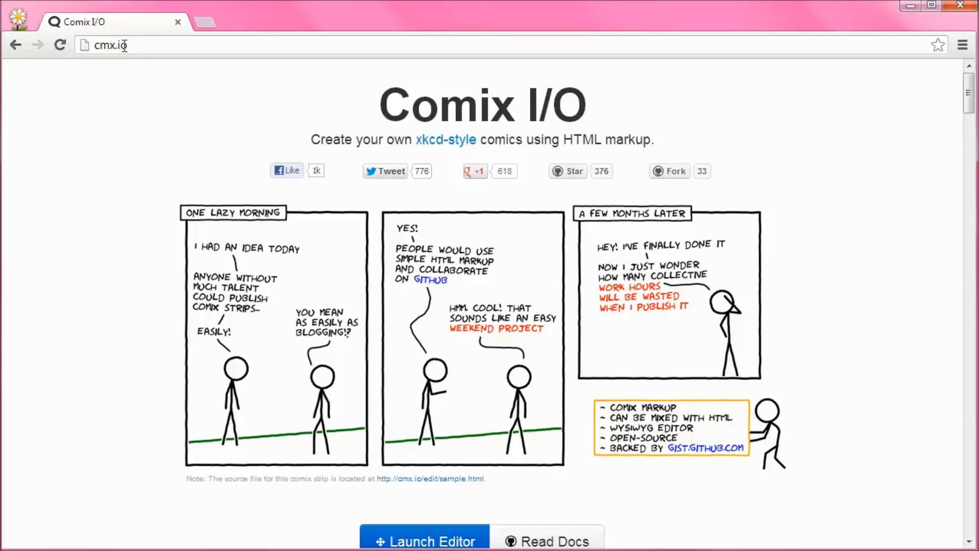
- Go to cmx.io and launch the comic strip editor
{"action": "left_click", "coordinate": [111, 45]}
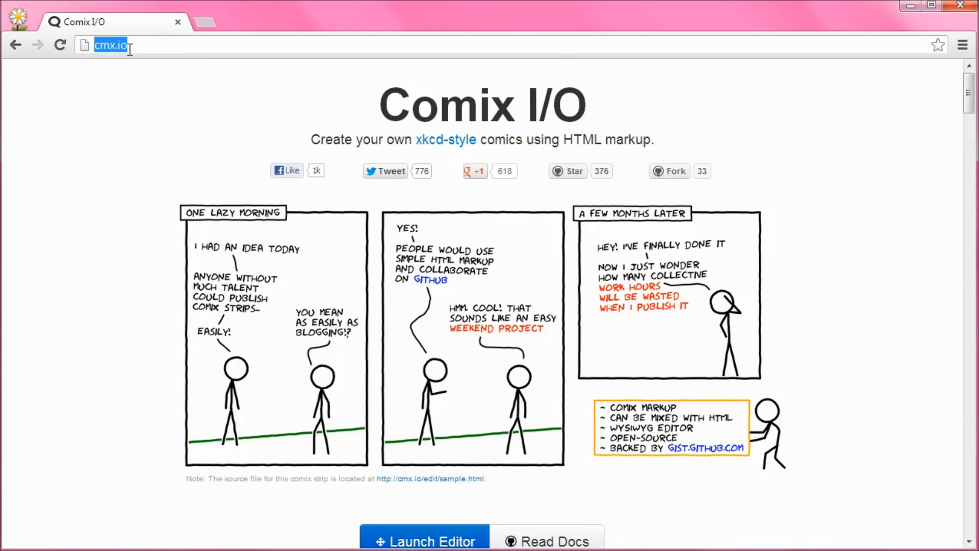
{"action": "mouse_move", "coordinate": [730, 194]}
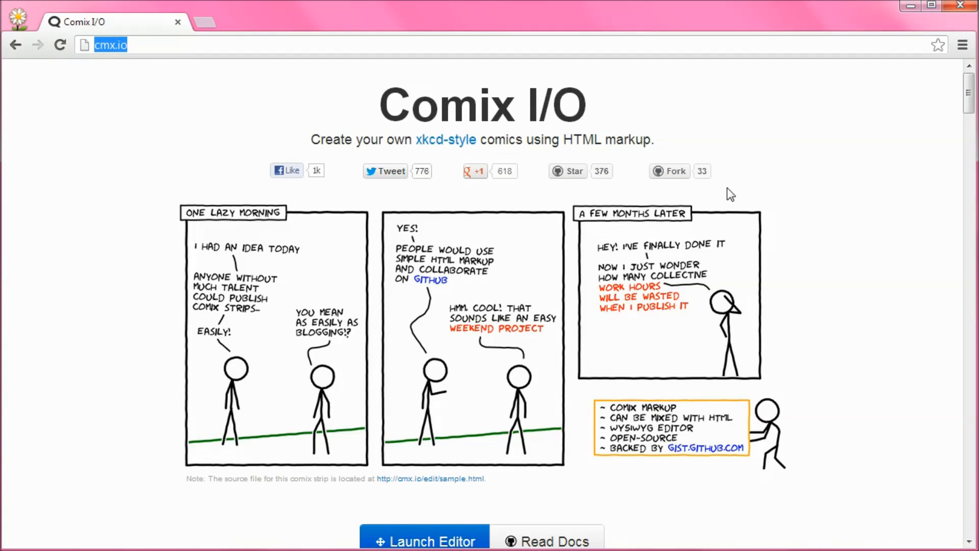
{"action": "scroll", "scroll_direction": "down", "scroll_amount": 3}
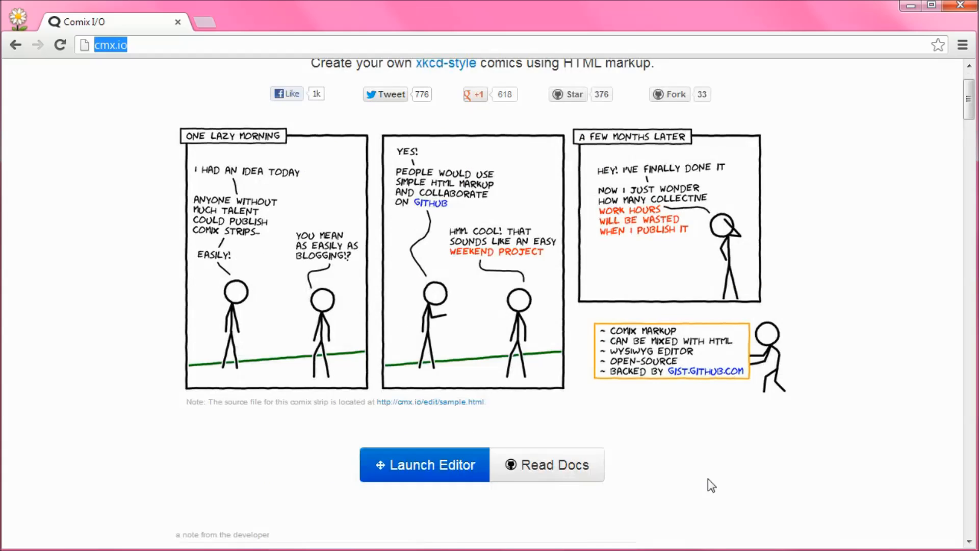
{"action": "left_click", "coordinate": [423, 465]}
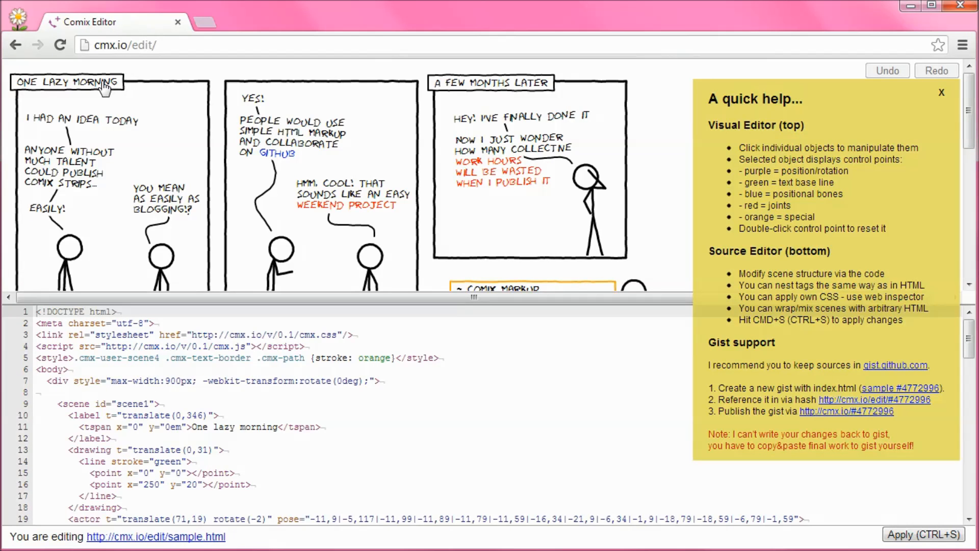
- Select the first panel's One lazy morning caption and locate its tspan in the source
{"action": "left_click", "coordinate": [65, 86]}
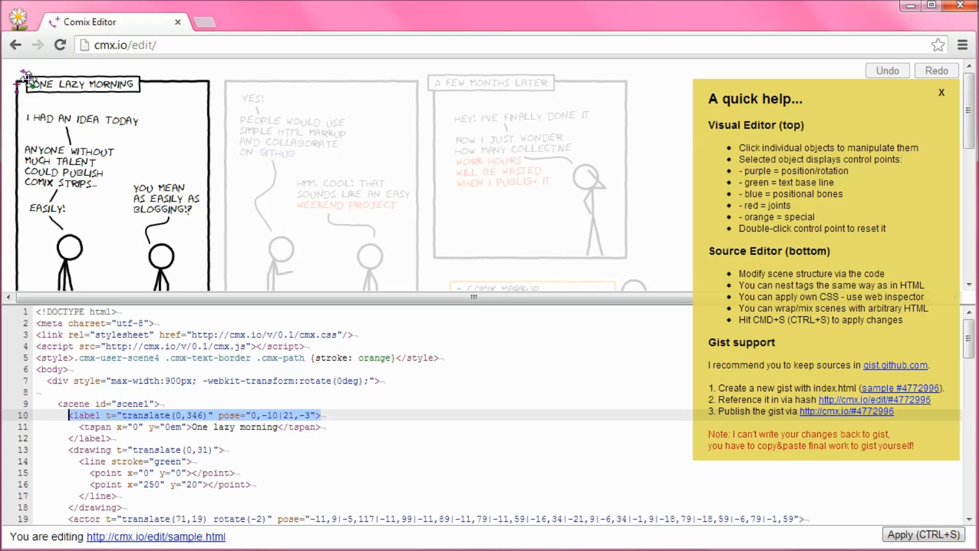
{"action": "scroll", "scroll_direction": "down", "scroll_amount": 3}
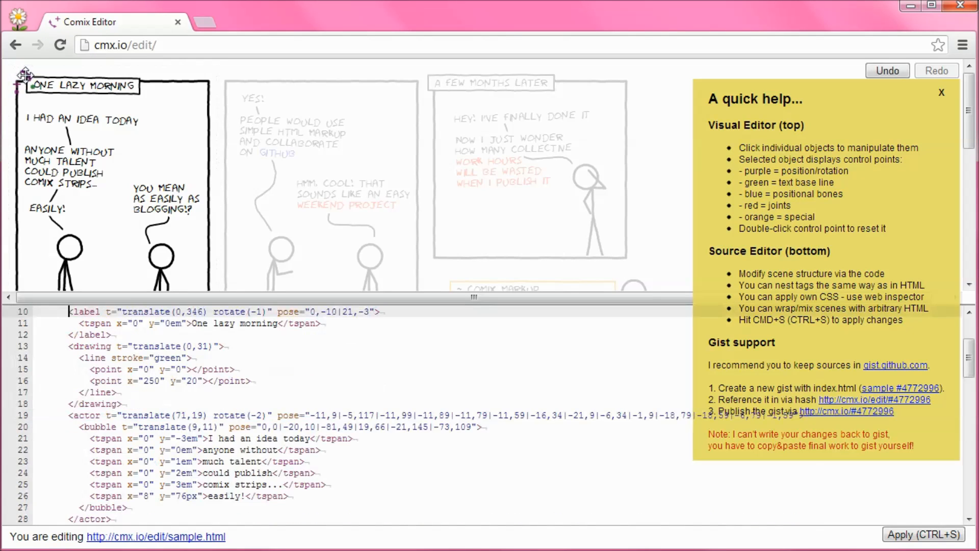
{"action": "mouse_move", "coordinate": [103, 127]}
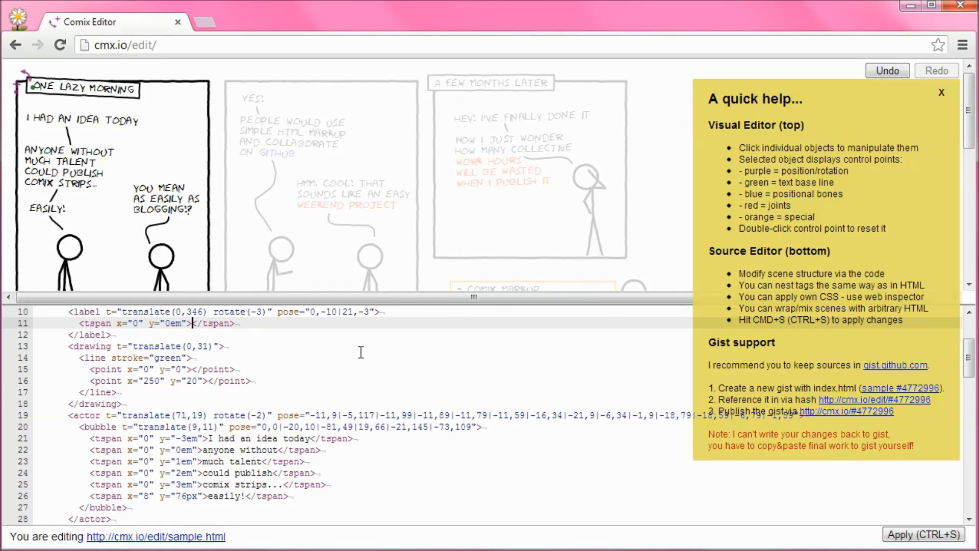
- Enter the caption Meanwhile at GGD HQ... and apply it to the comic
{"action": "type", "text": "Meanwhile"}
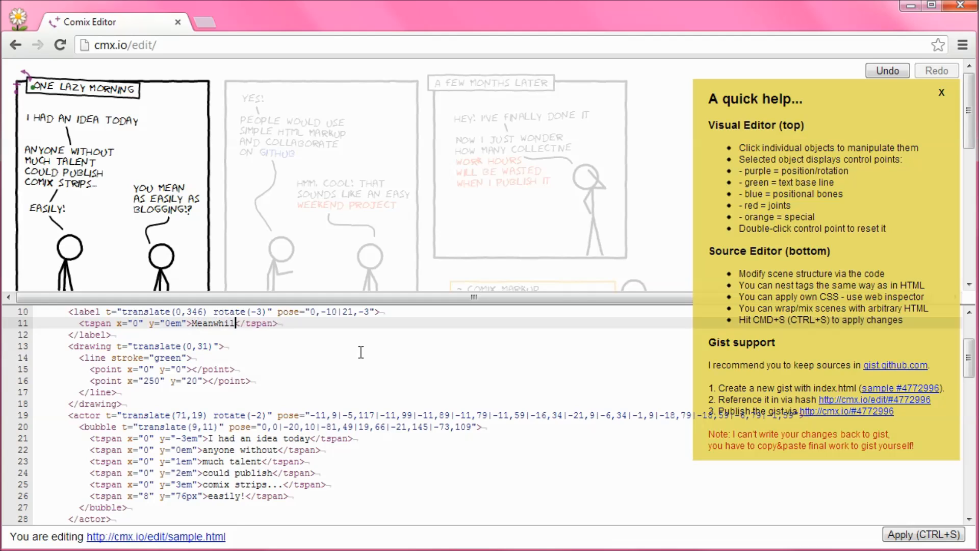
{"action": "type", "text": "at"}
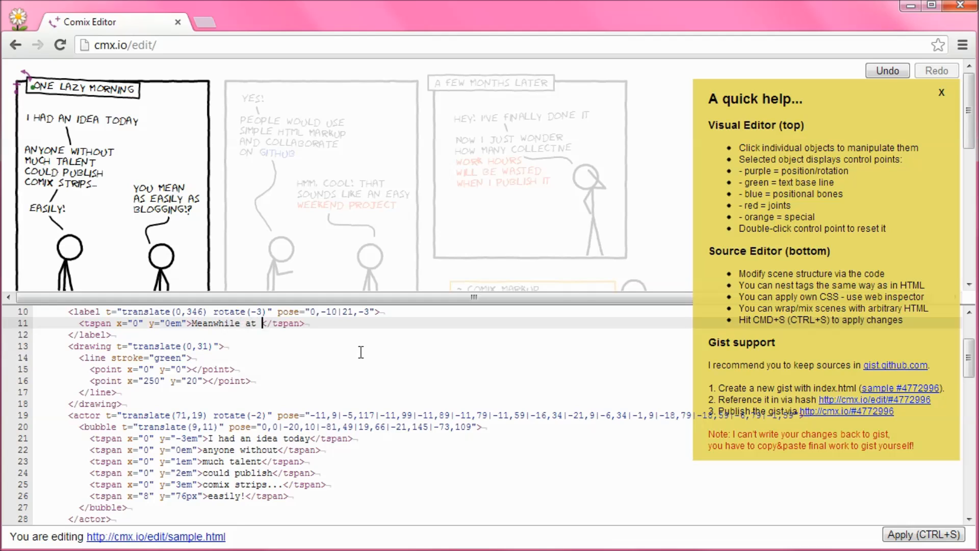
{"action": "type", "text": "GGD Ho"}
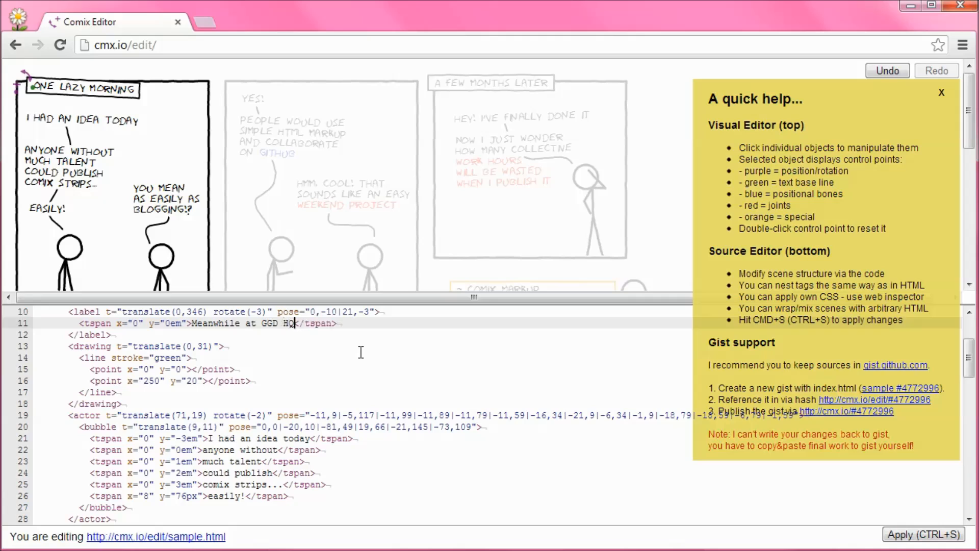
{"action": "type", "text": "..."}
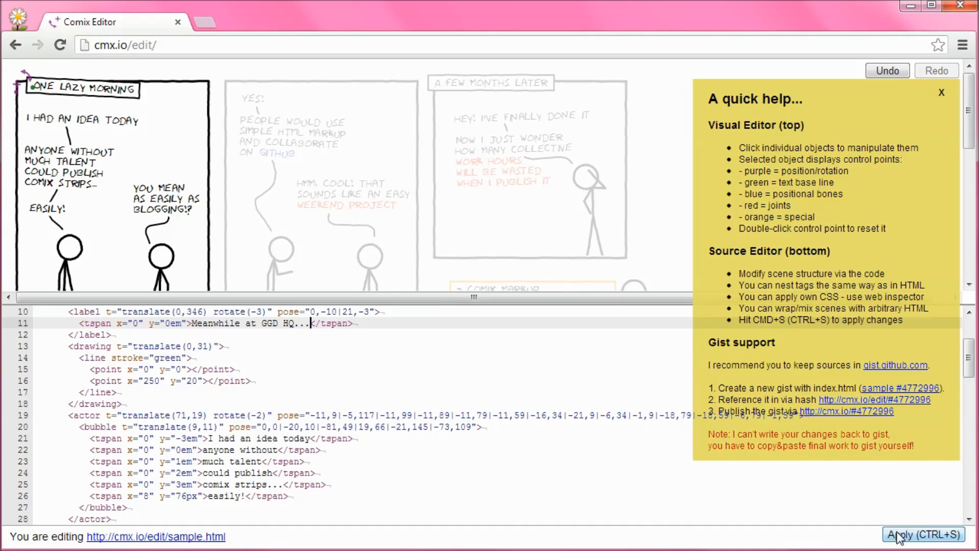
{"action": "left_click", "coordinate": [924, 533]}
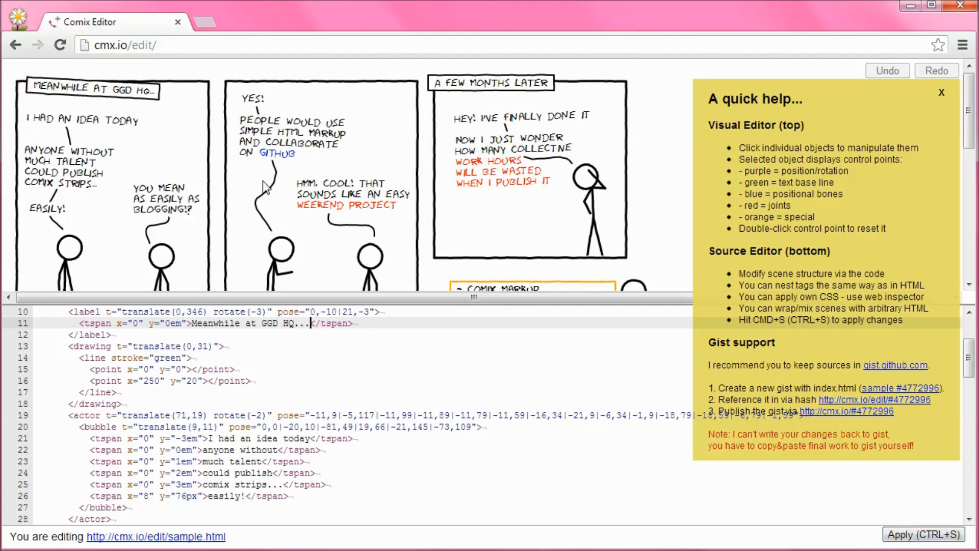
{"action": "mouse_move", "coordinate": [136, 103]}
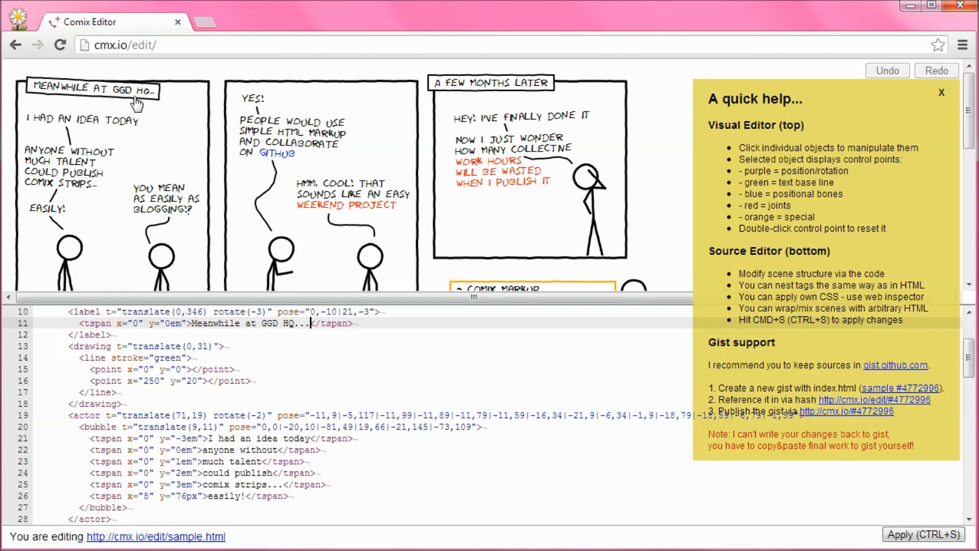
{"action": "mouse_move", "coordinate": [406, 468]}
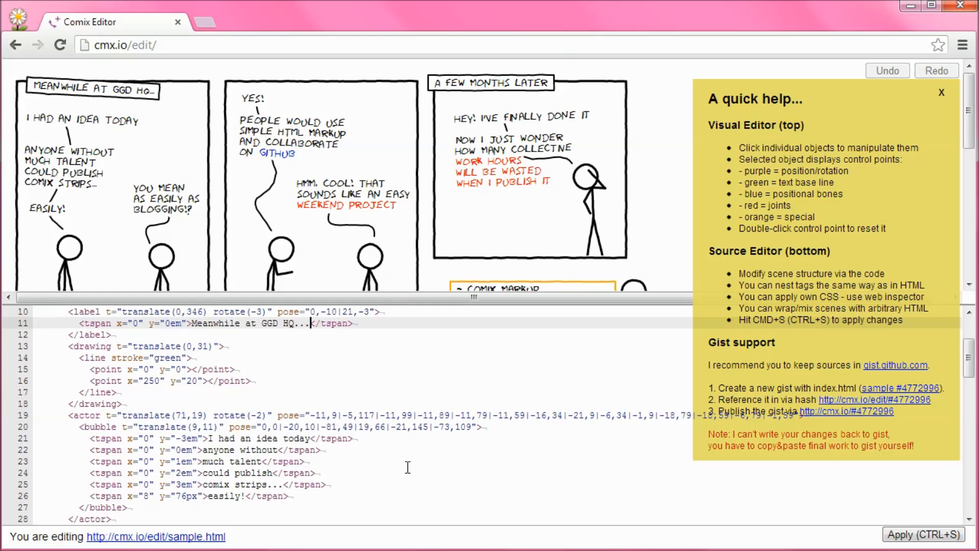
{"action": "mouse_move", "coordinate": [93, 131]}
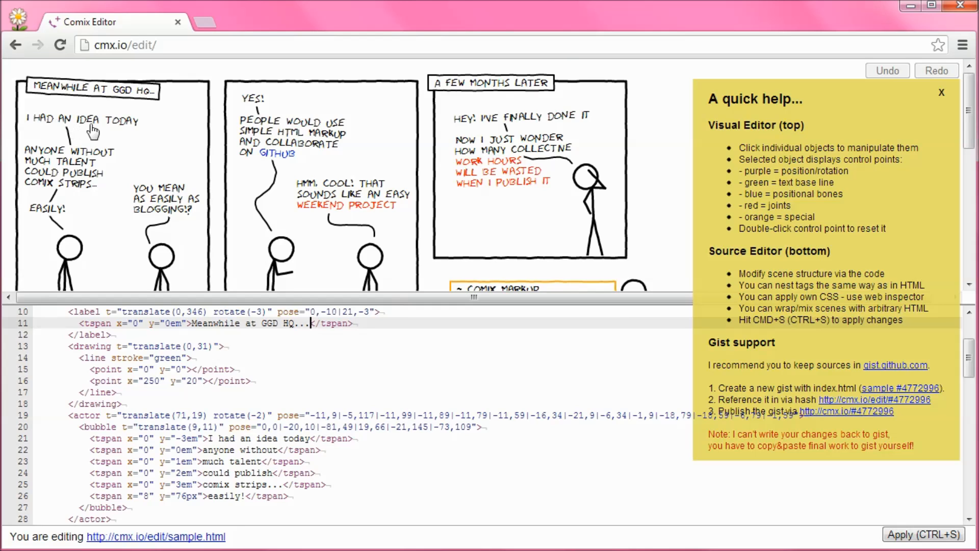
- Select the left stick figure in panel one and adjust its position and pose
{"action": "scroll", "scroll_direction": "down", "scroll_amount": 3}
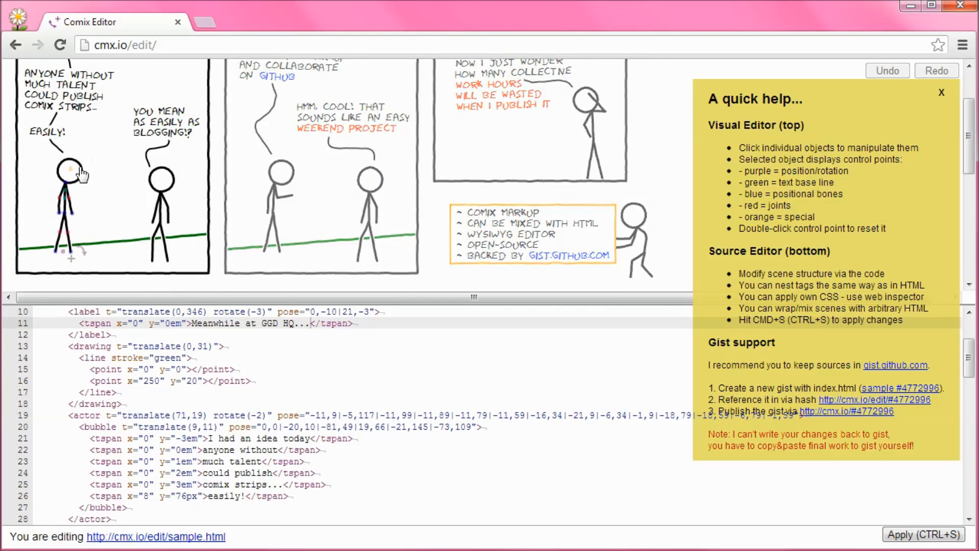
{"action": "left_click", "coordinate": [71, 169]}
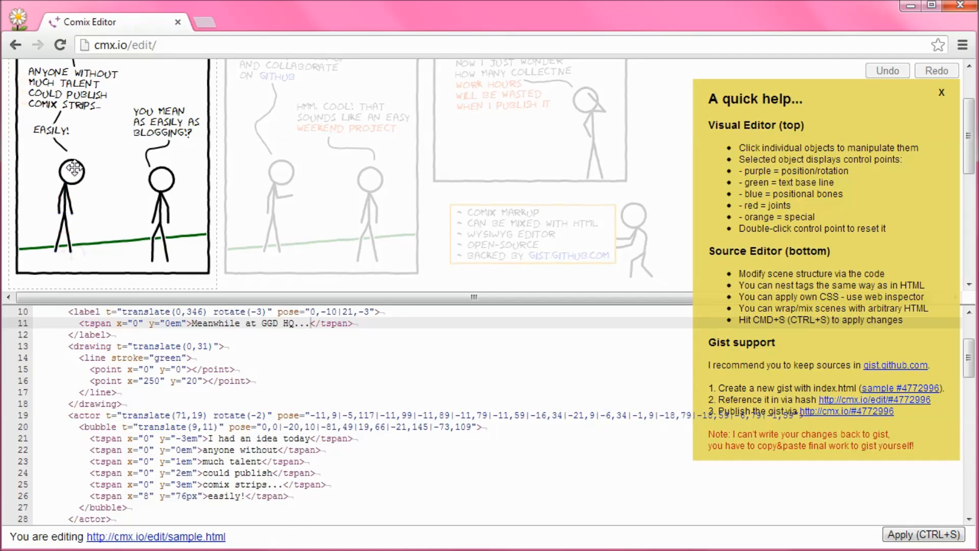
{"action": "left_click", "coordinate": [73, 169]}
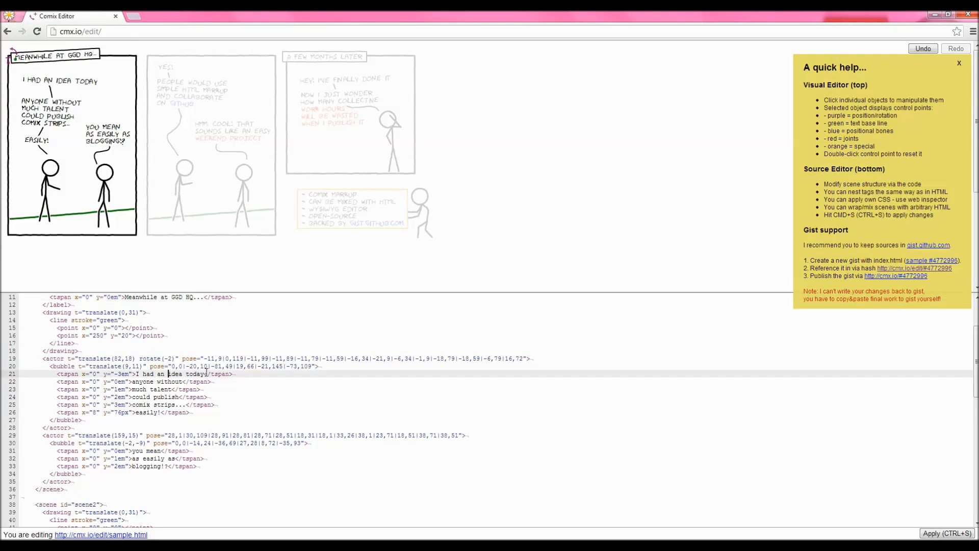
- Enter I've been thinking... for the first bubble, clean up leftover bubble lines and apply
{"action": "type", "text": "I've been thinking"}
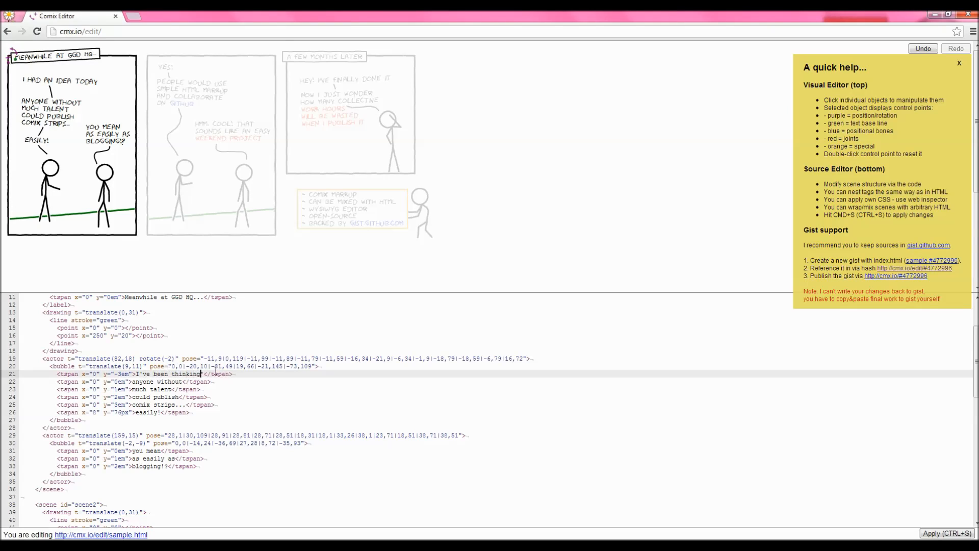
{"action": "left_click", "coordinate": [143, 381]}
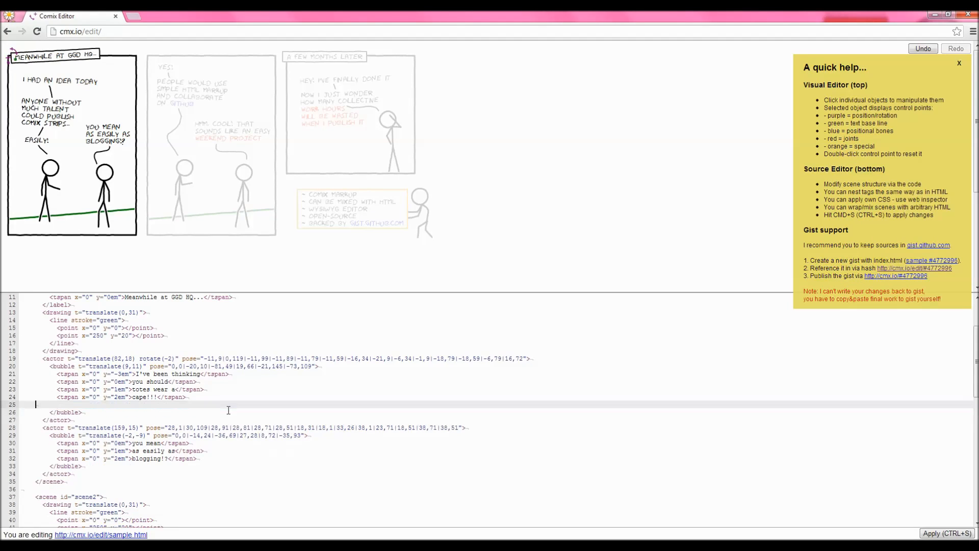
{"action": "left_click", "coordinate": [950, 534]}
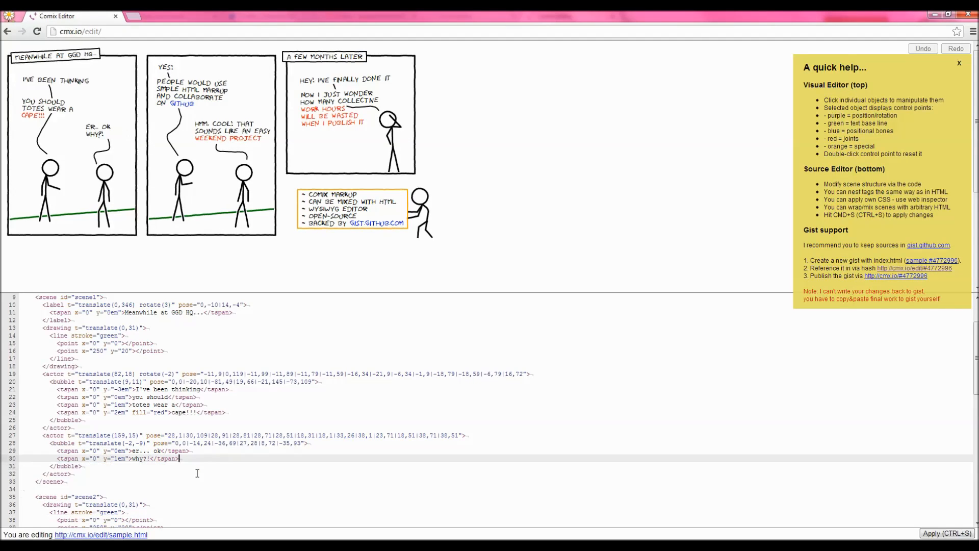
{"action": "left_click", "coordinate": [105, 142]}
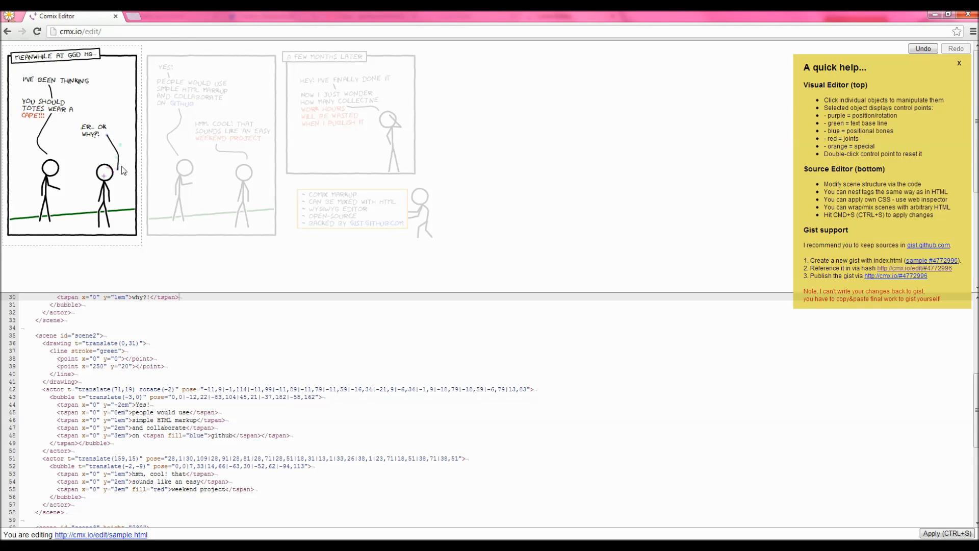
- Select the comic panel to edit the scene2 and scene3 dialogue
{"action": "left_click", "coordinate": [103, 171]}
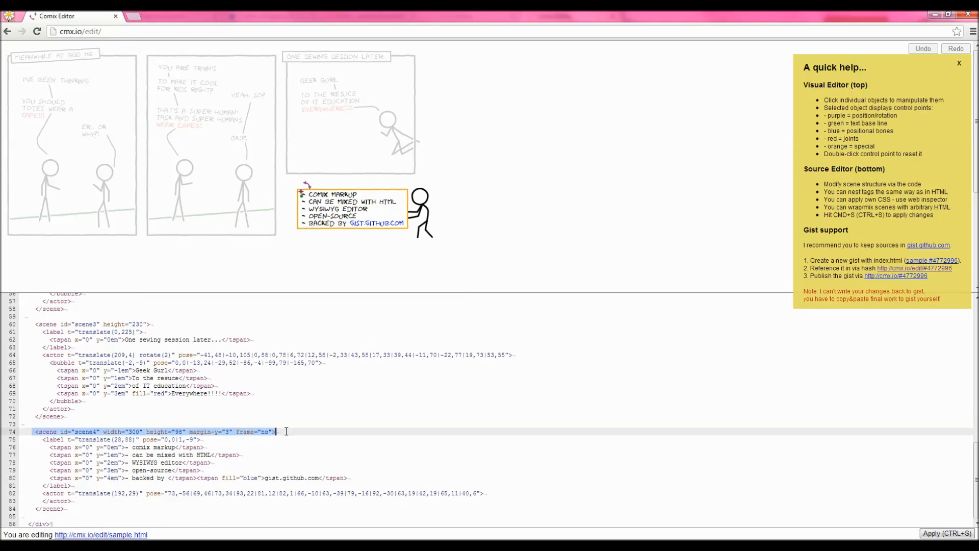
- Replace the WYSIWYG editor list item with Check out more GGD videos
{"action": "left_click", "coordinate": [181, 462]}
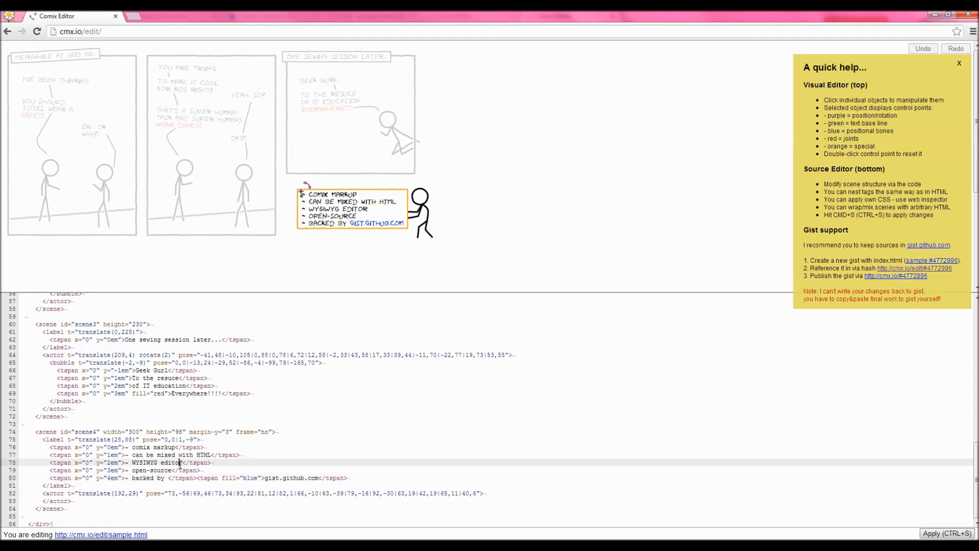
{"action": "type", "text": "Check out more GGD video"}
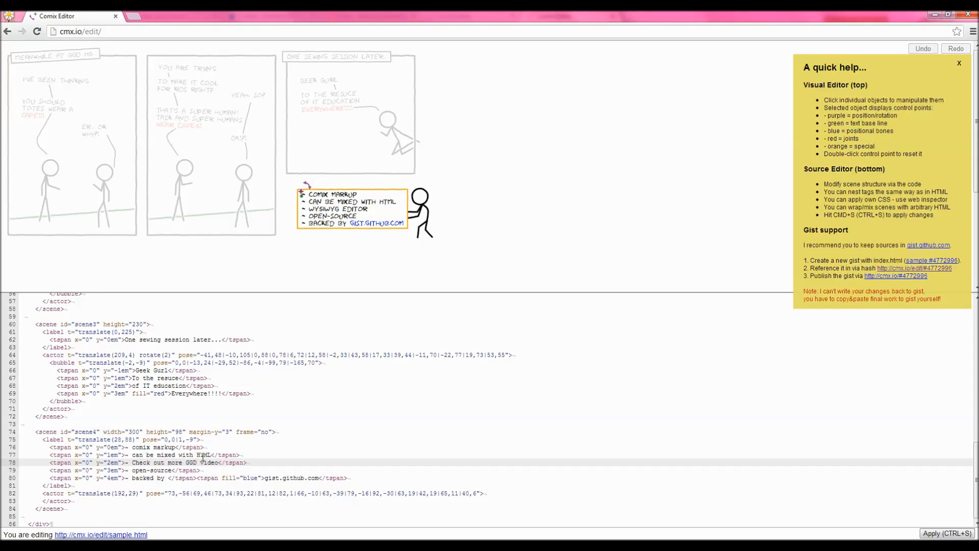